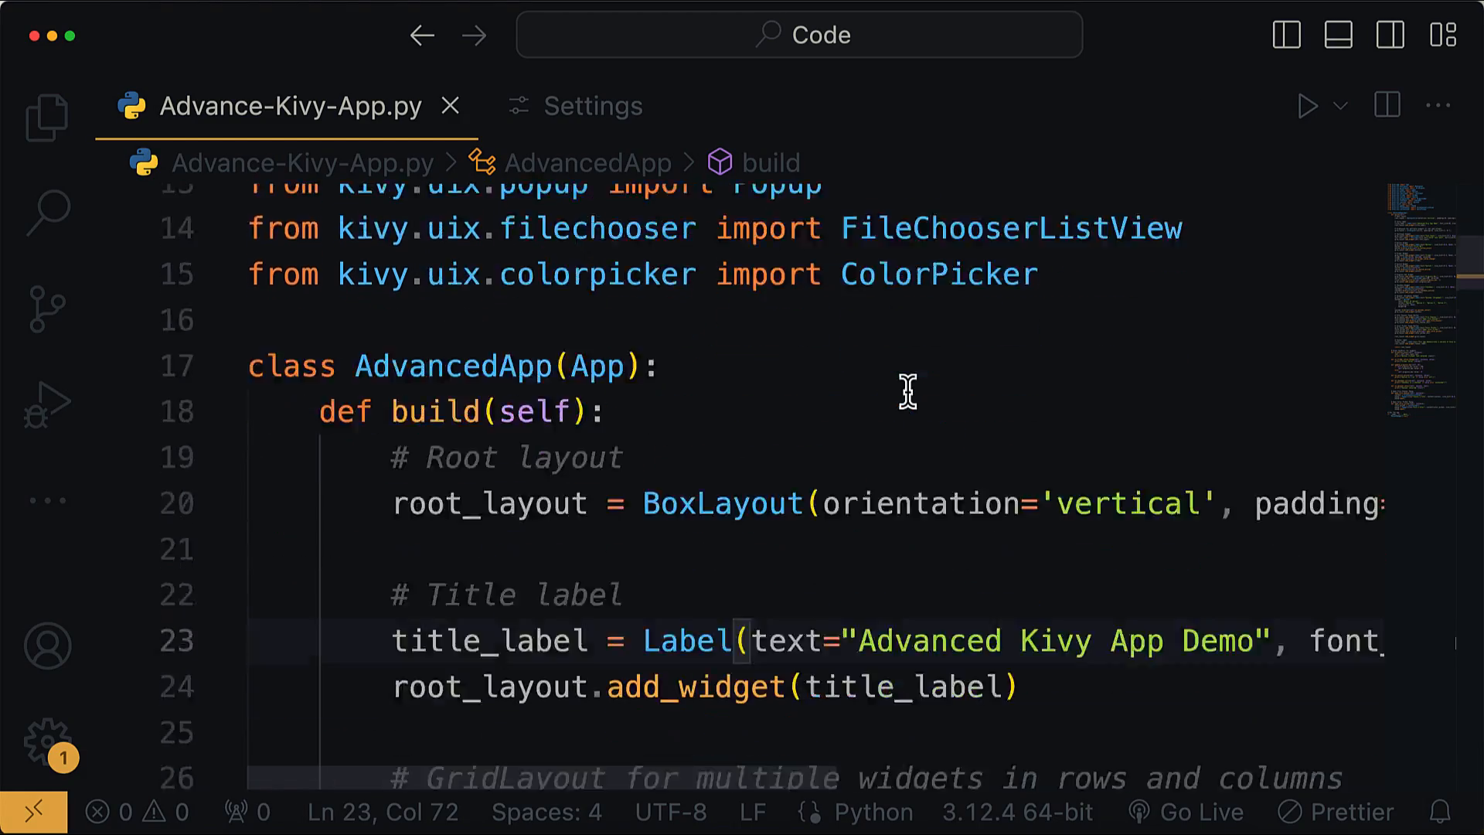
- Run Advance-Kivy-App.py to launch the 'Advanced Kivy App Demo' window
left_click(1309, 106)
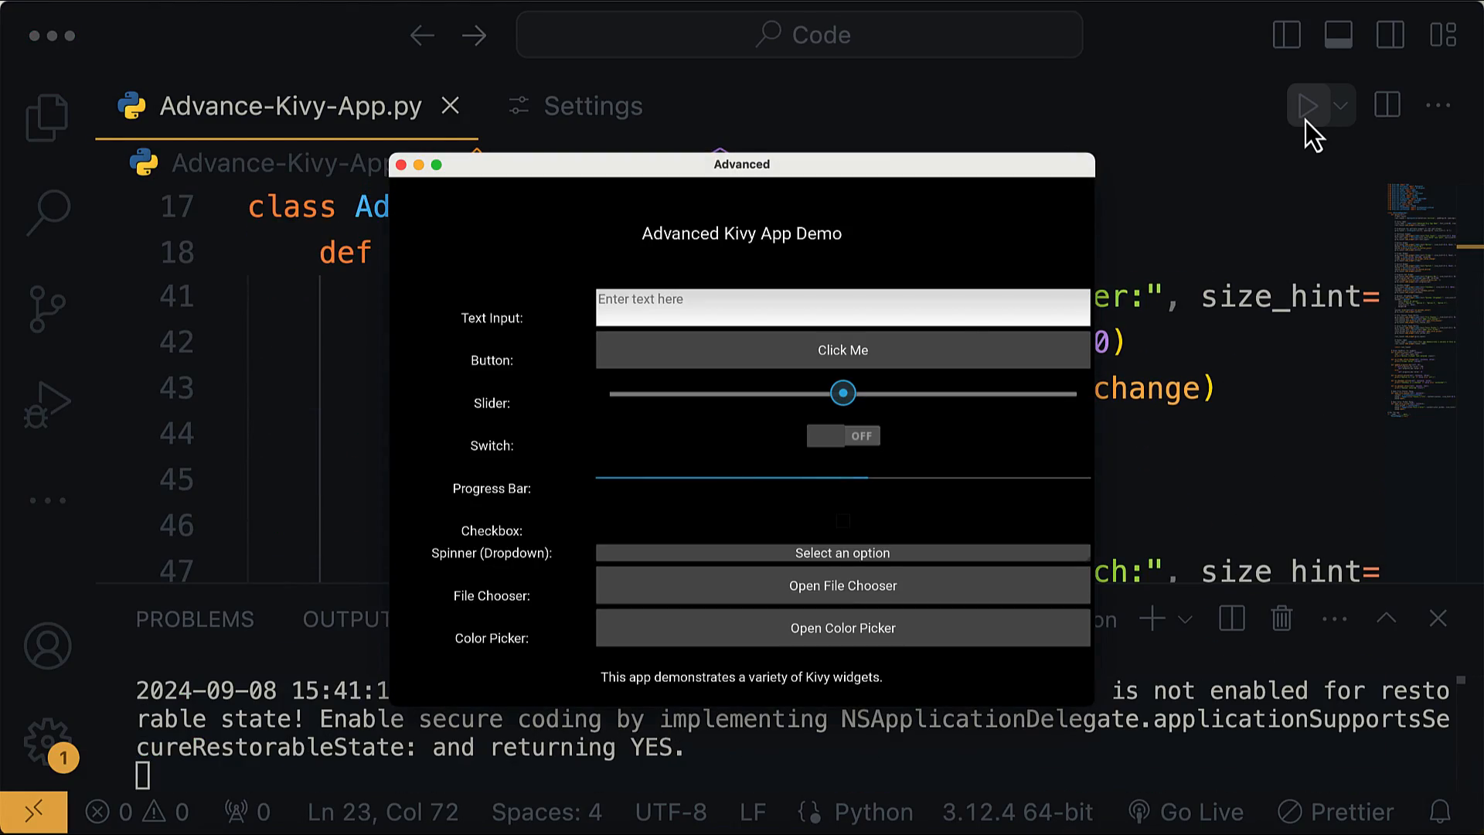